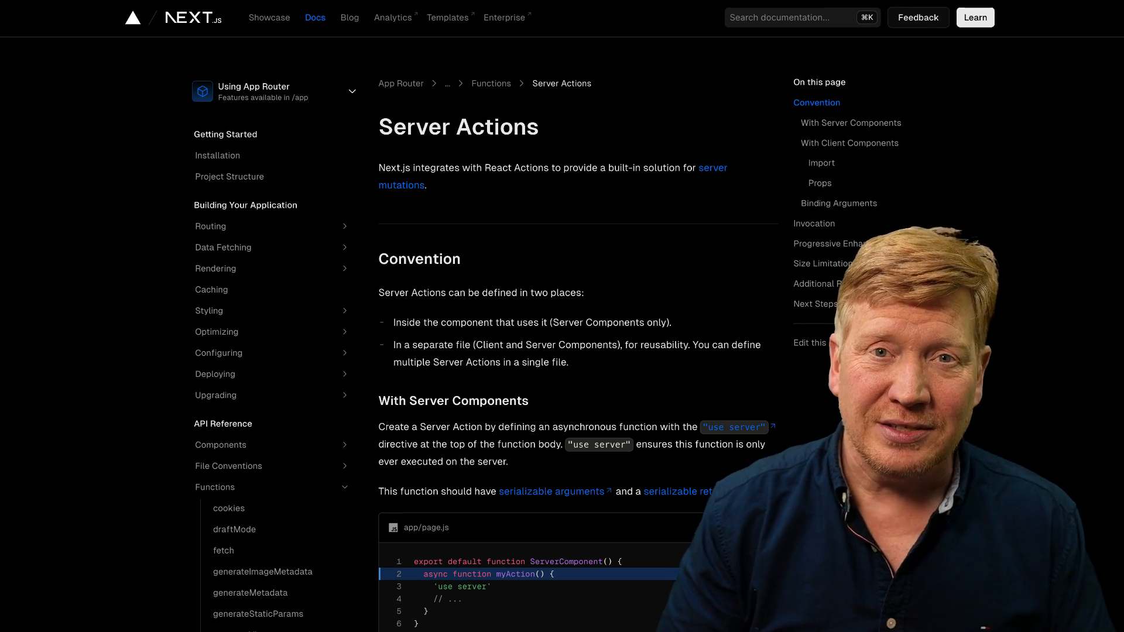
# - Highlight "is a software architectural style" in the REST article's opening sentence
pyautogui.scroll(-3)
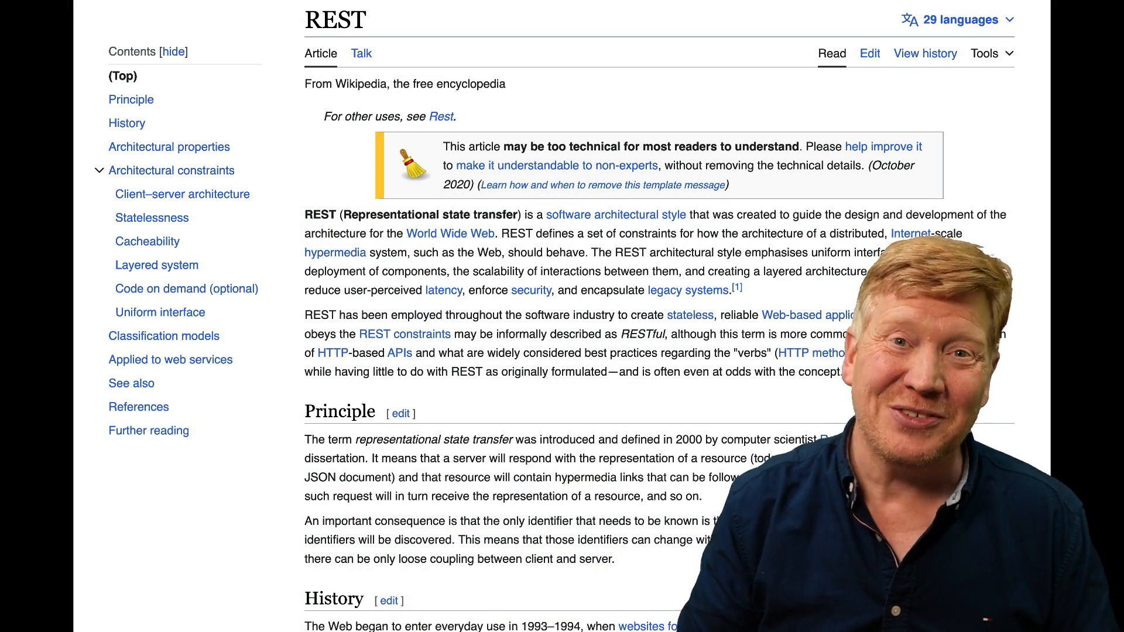
pyautogui.moveTo(523, 215); pyautogui.dragTo(686, 215)
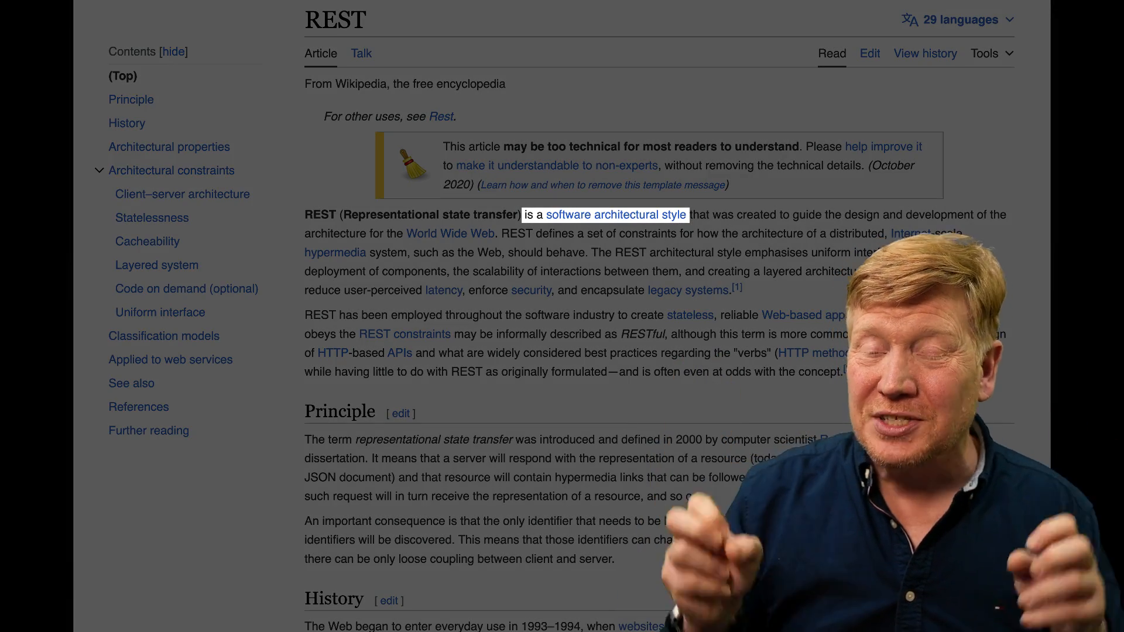